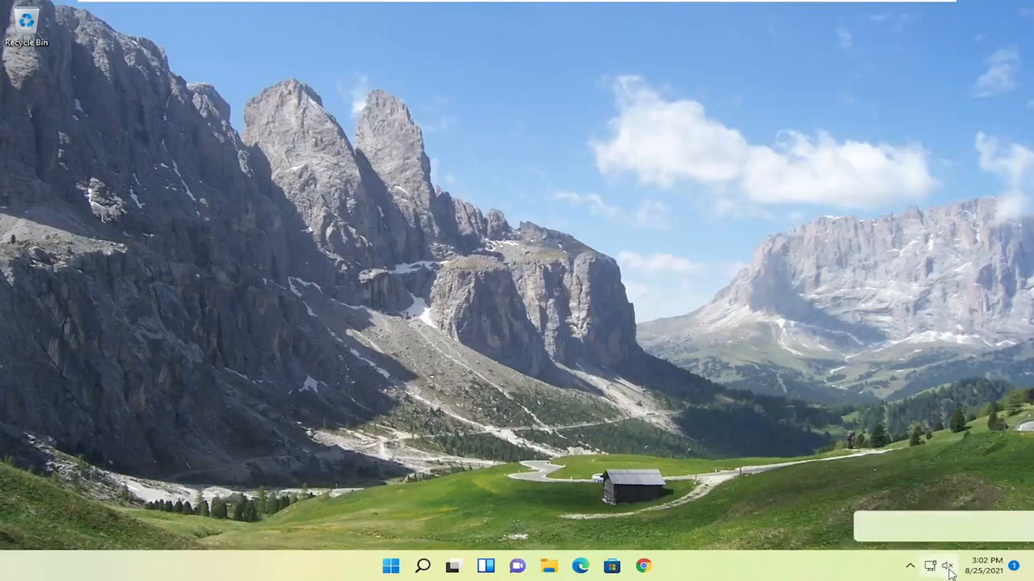
- Lower the system volume from 54 to 0 using the Quick Settings slider
click(927, 565)
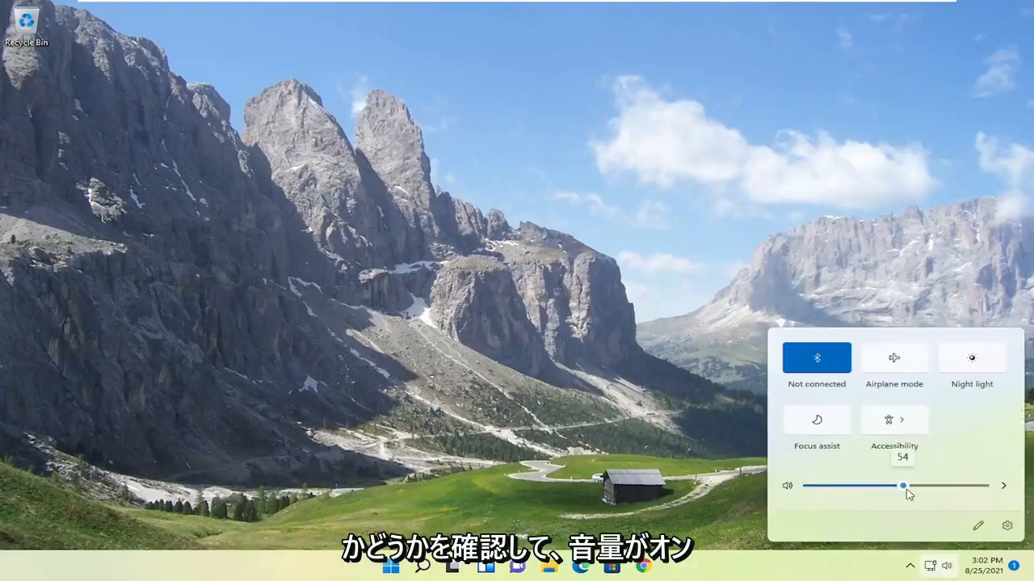
drag(903, 485, 810, 485)
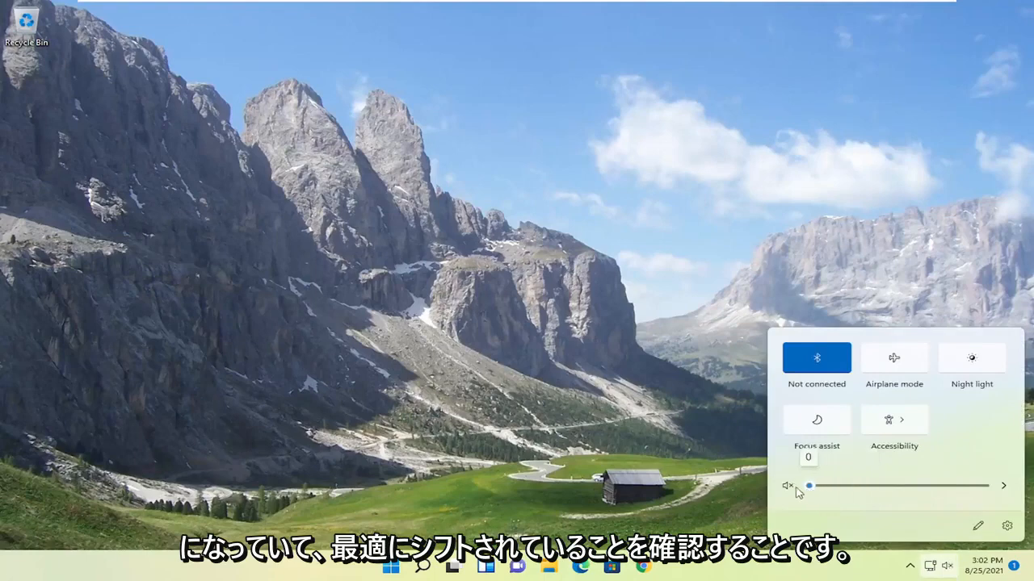
click(633, 443)
text(control panel)
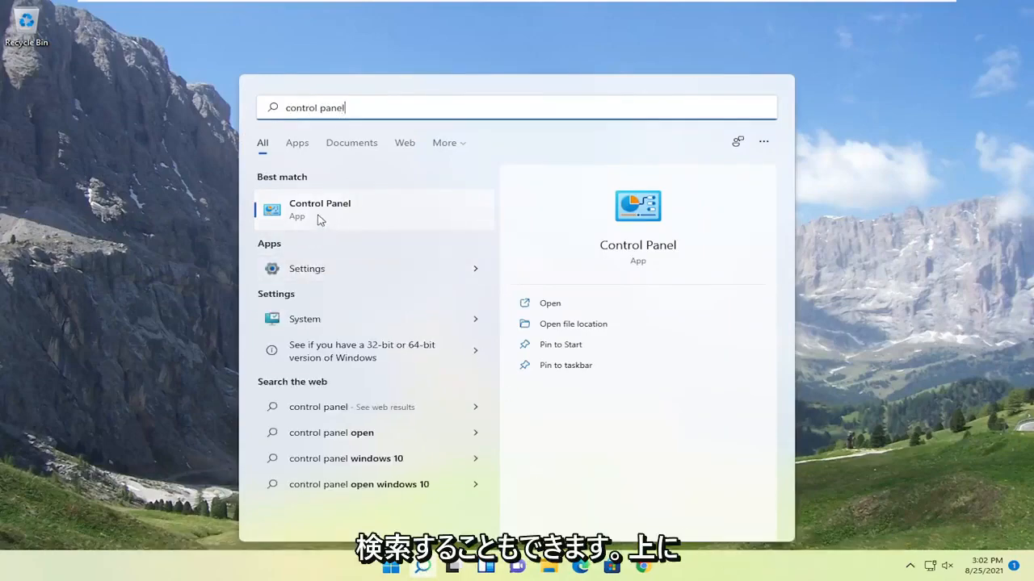
- Launch Control Panel, view all items as Large icons, and go to Sound
click(320, 208)
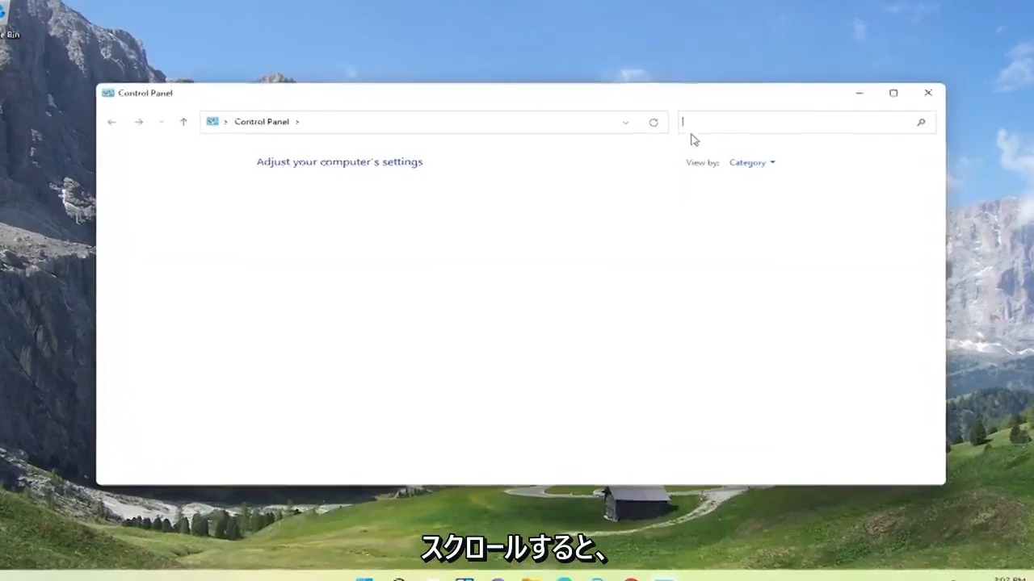
click(751, 161)
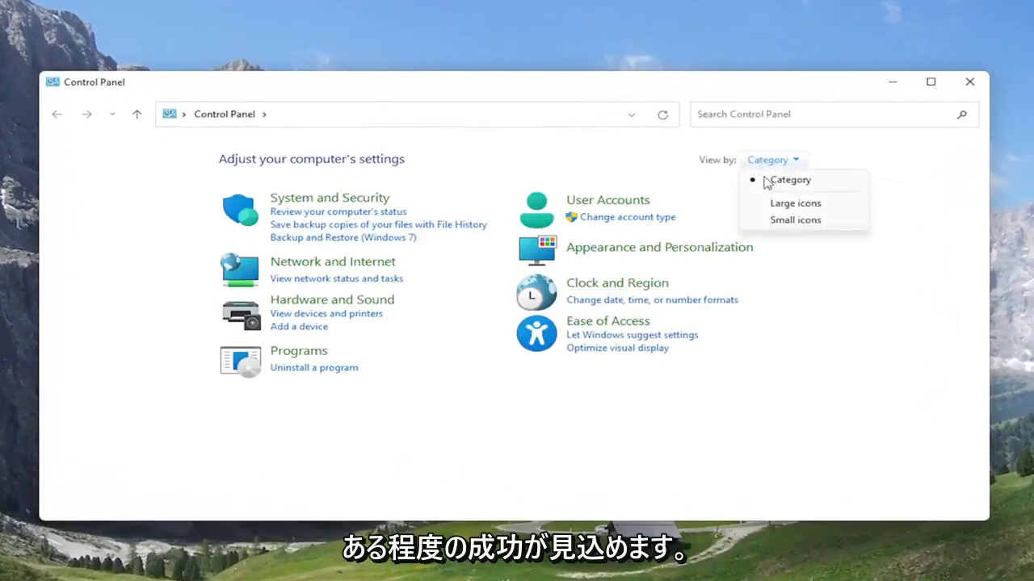
click(795, 204)
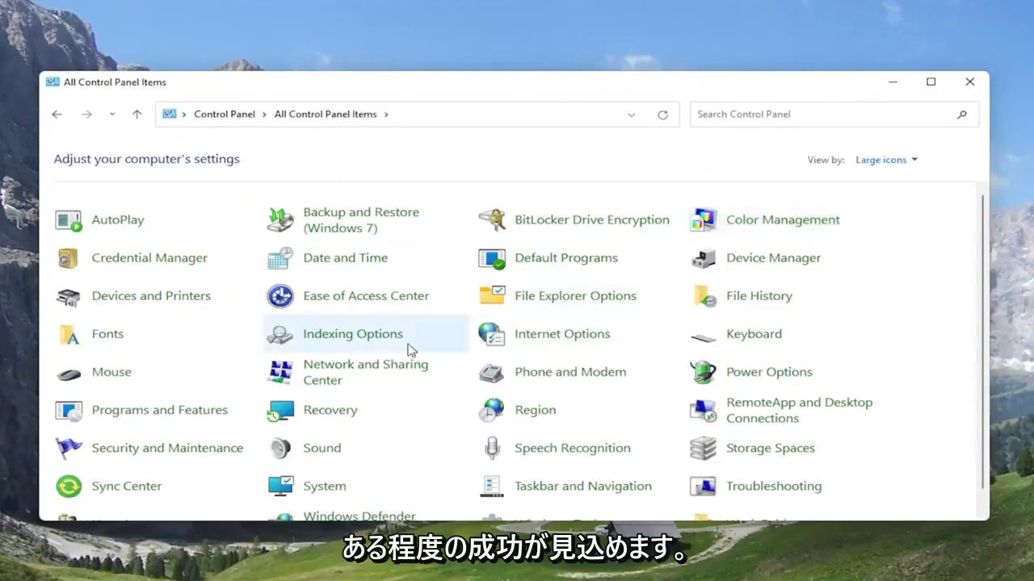
mouse_move(322, 449)
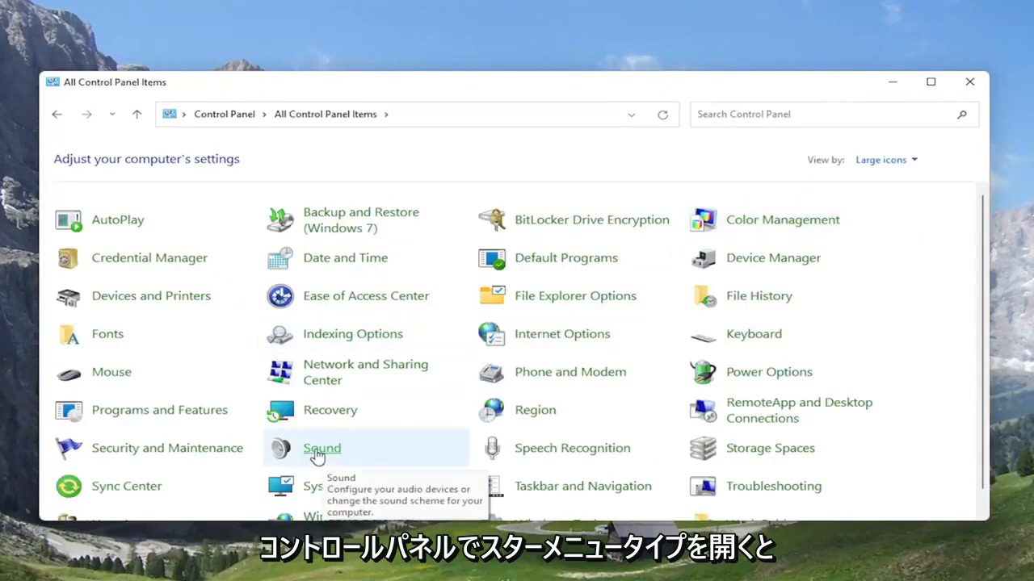
click(321, 449)
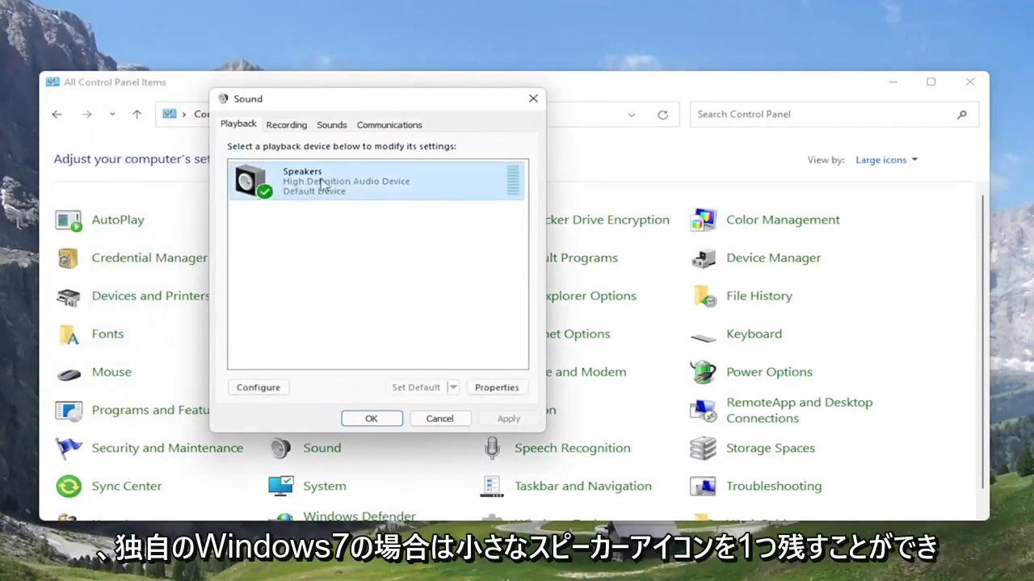
mouse_move(258, 388)
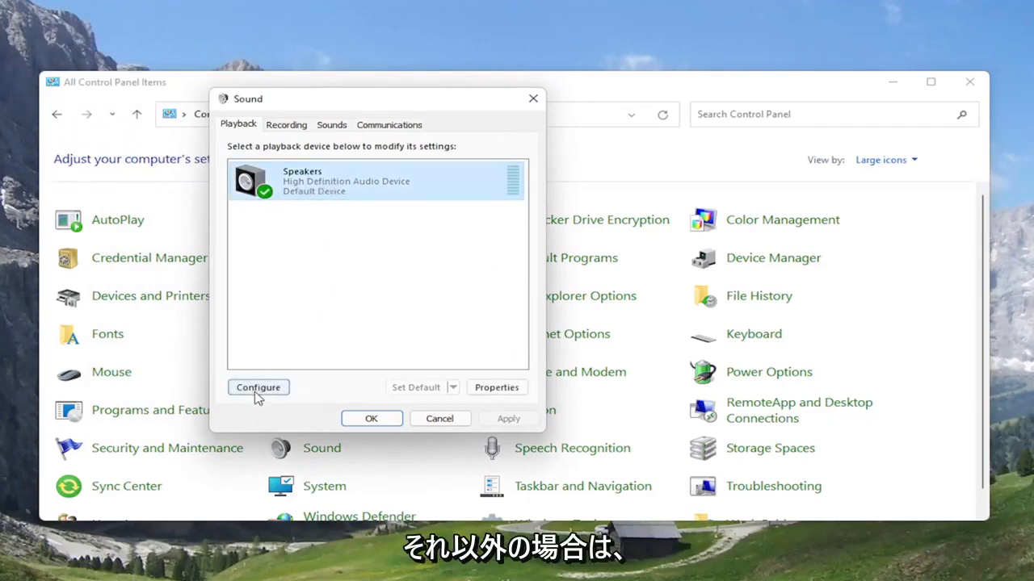
- View the Speakers' Stereo channel setup and cancel back to the Playback list
click(258, 387)
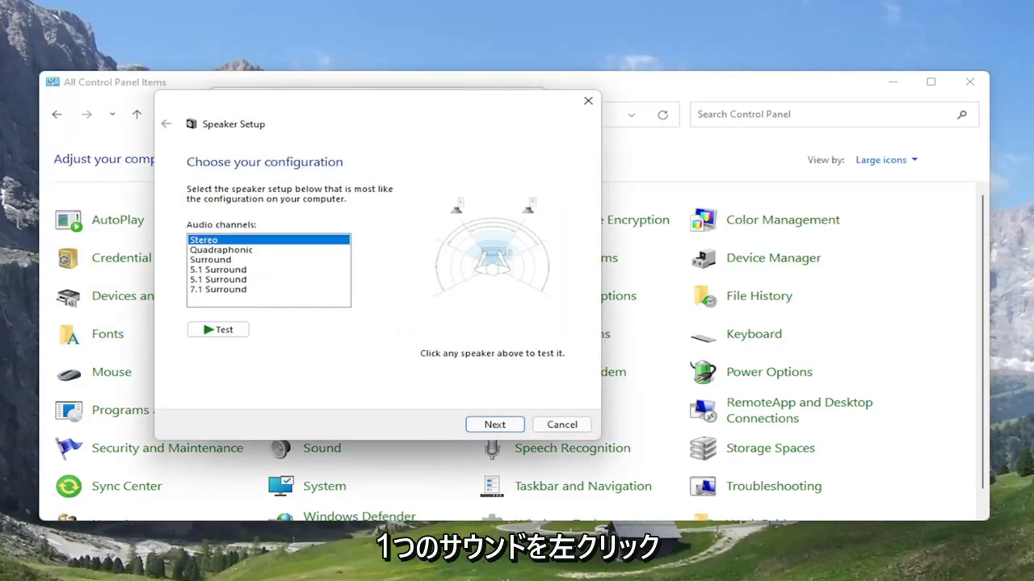
click(562, 423)
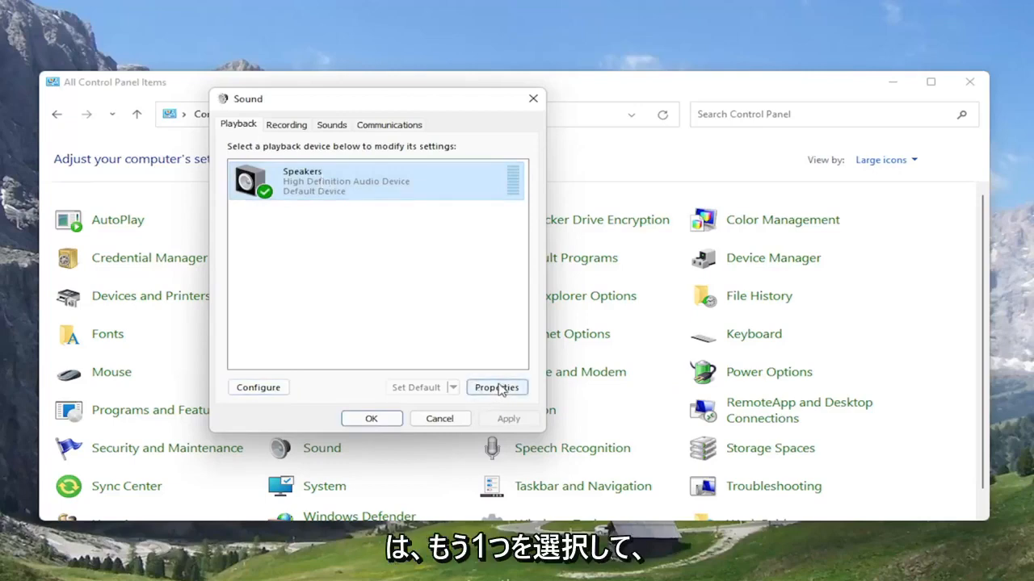
- Check the Speakers' Advanced default format options, then close Speakers Properties
click(497, 388)
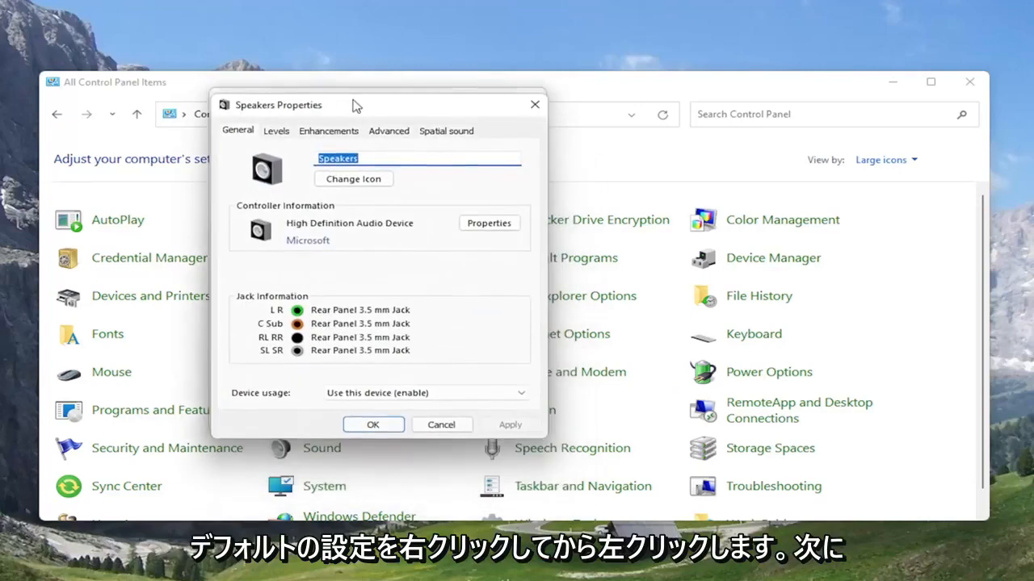
click(387, 129)
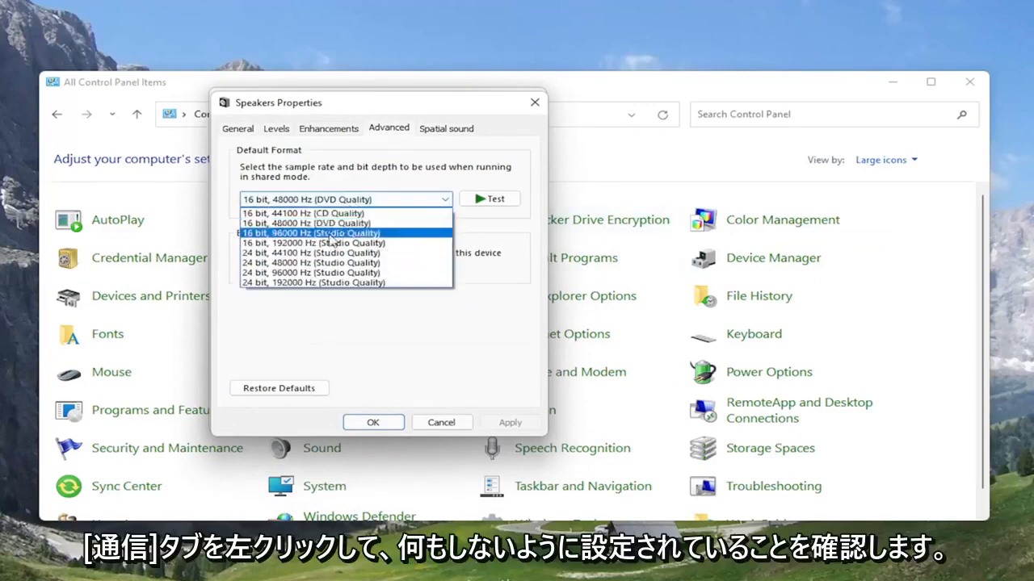
mouse_move(310, 213)
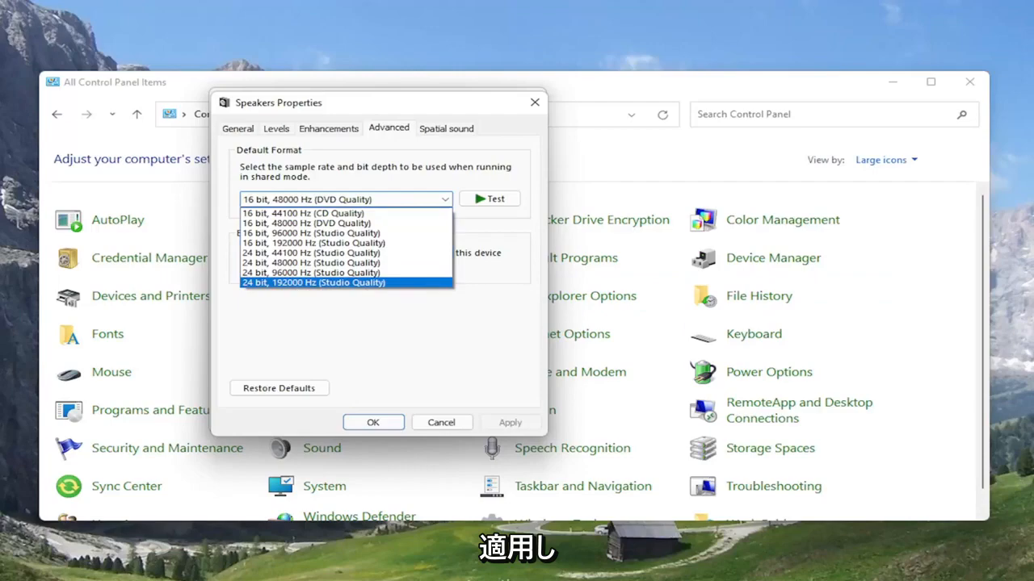
mouse_move(546, 110)
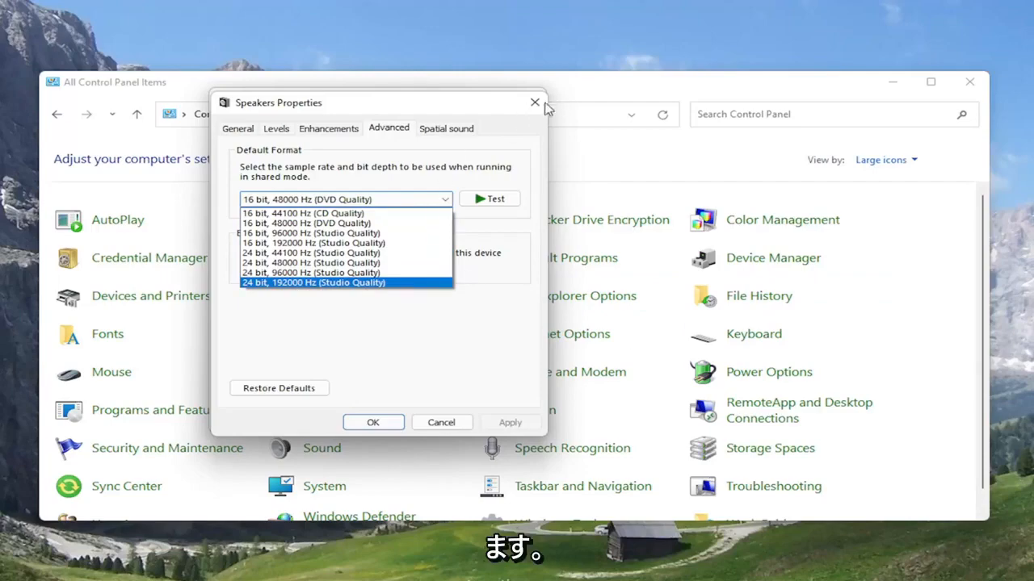
click(533, 103)
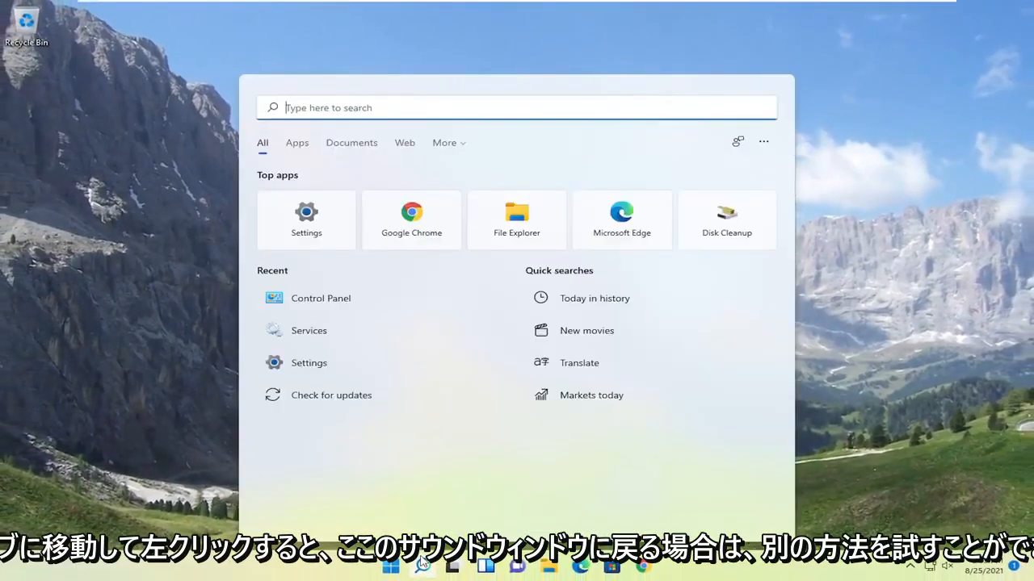
- Search 'troubleshoot settings' and reach the Other troubleshooters page in Settings
text(troubleshoot settings)
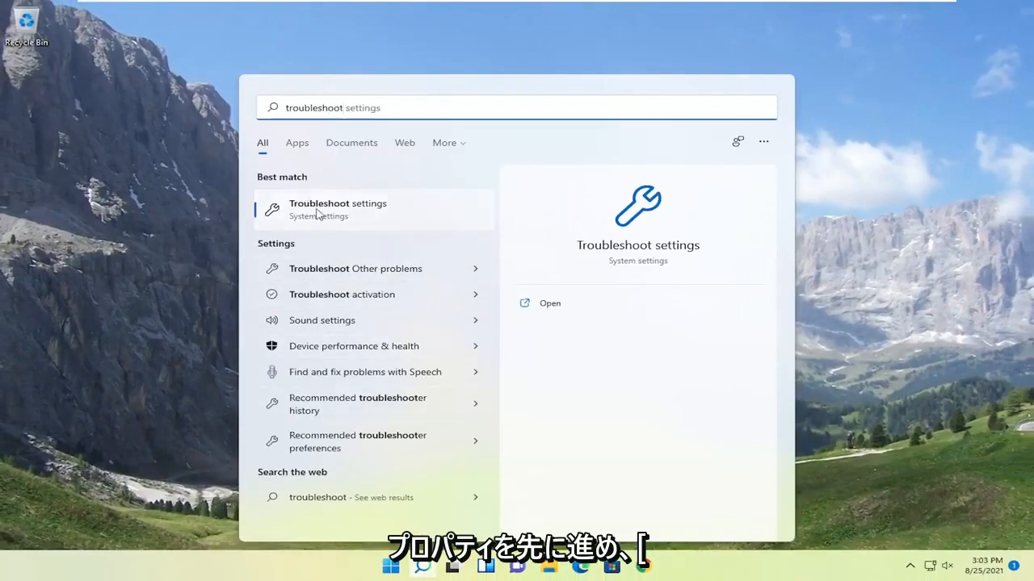
click(338, 208)
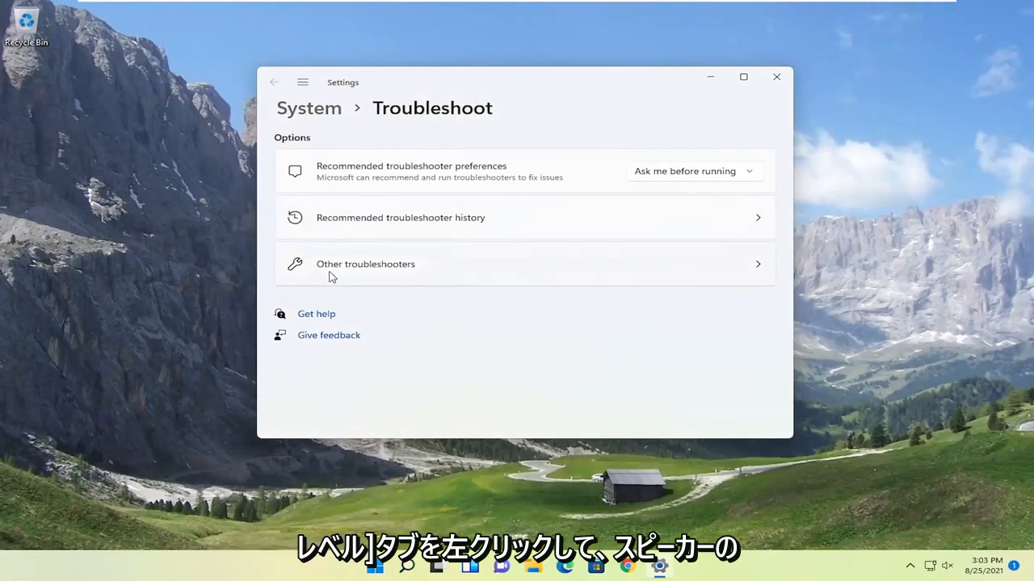
click(365, 265)
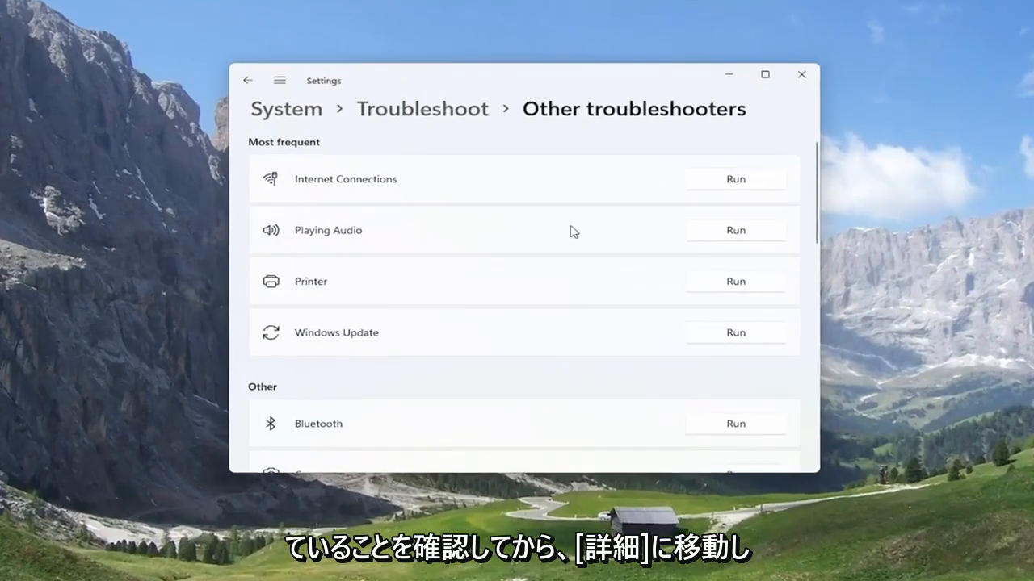
- Run Playing Audio, decline Audio Enhancements, and continue to the results
click(734, 229)
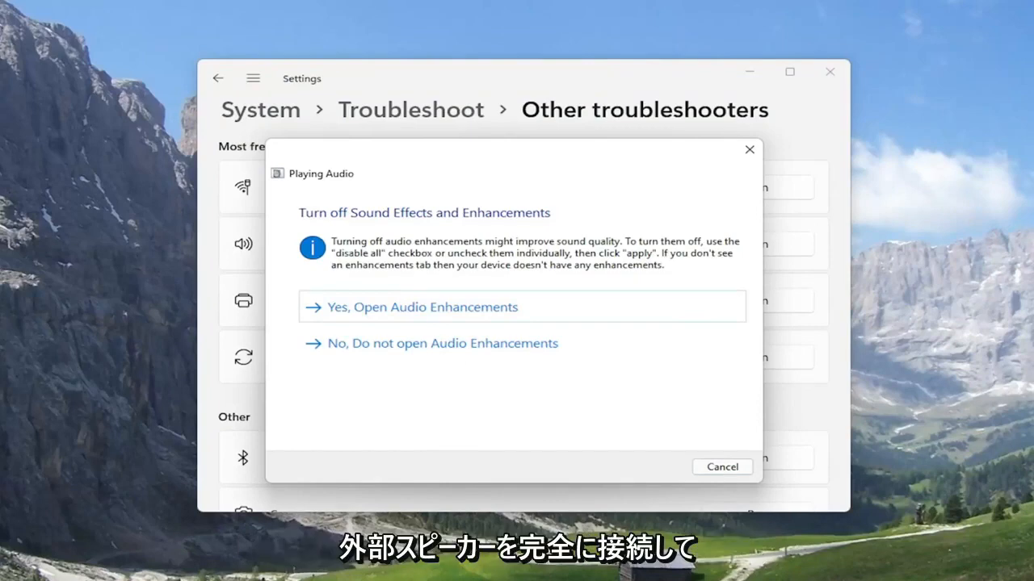
mouse_move(364, 323)
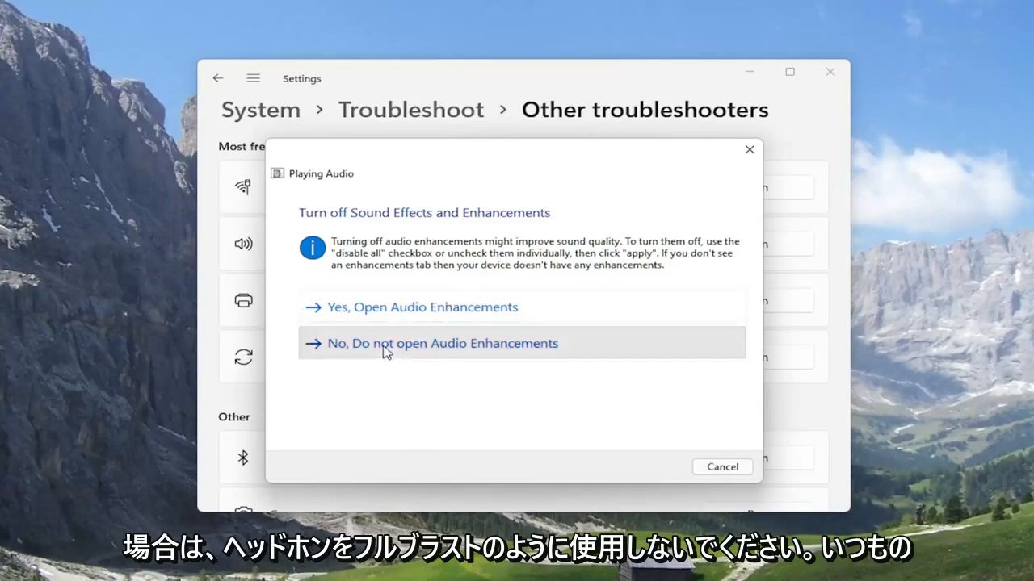
click(443, 342)
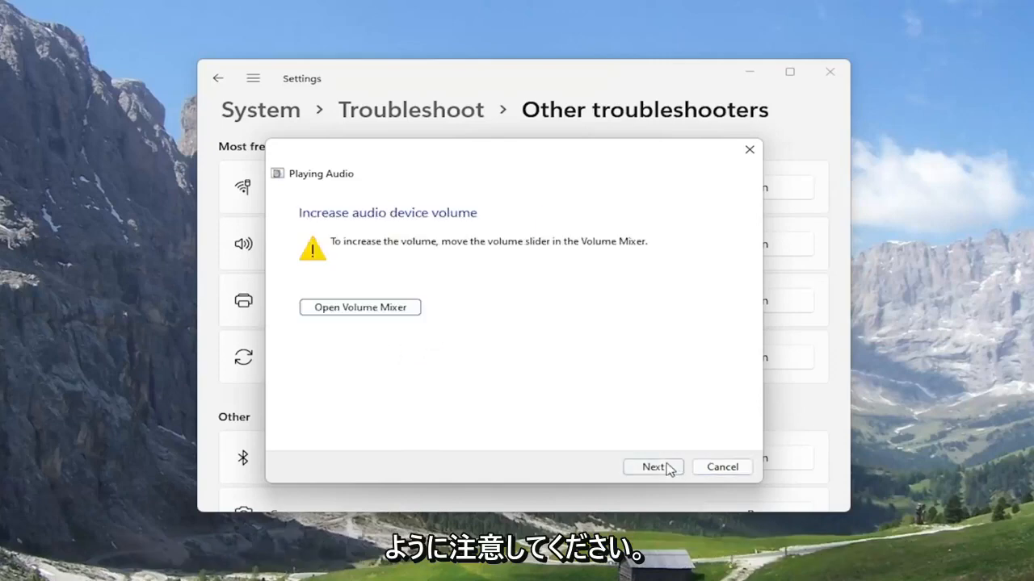
click(653, 467)
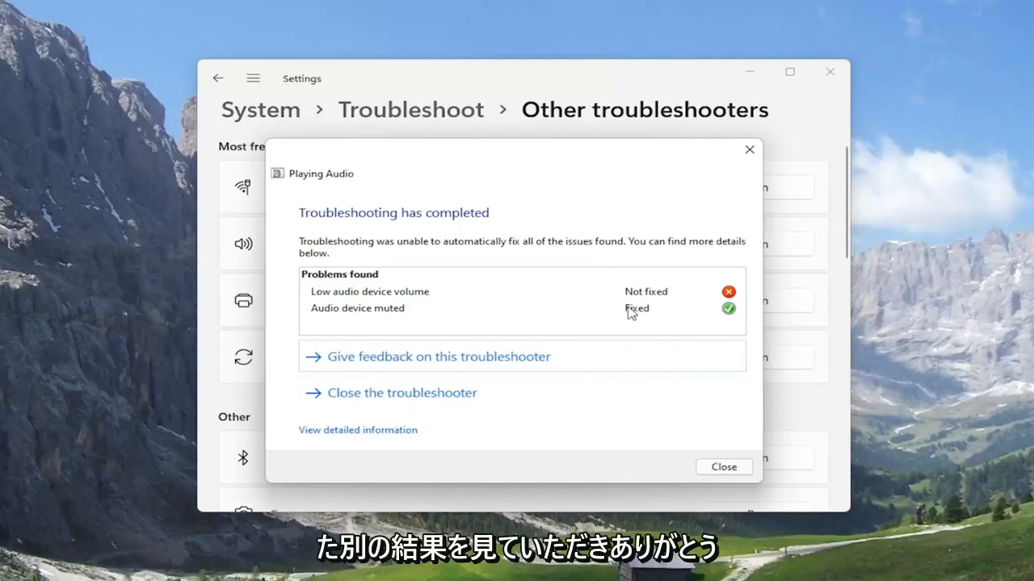
mouse_move(718, 302)
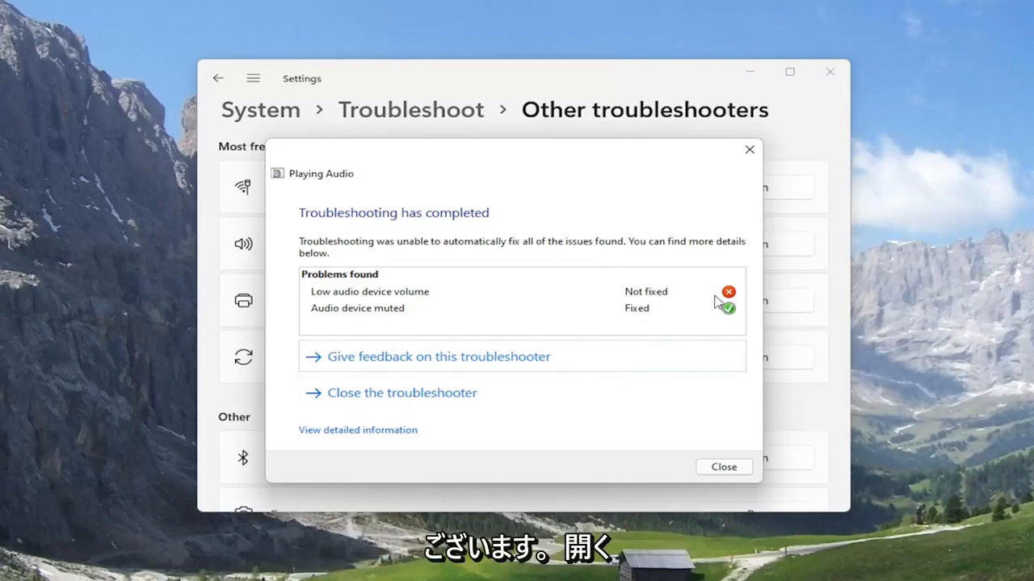